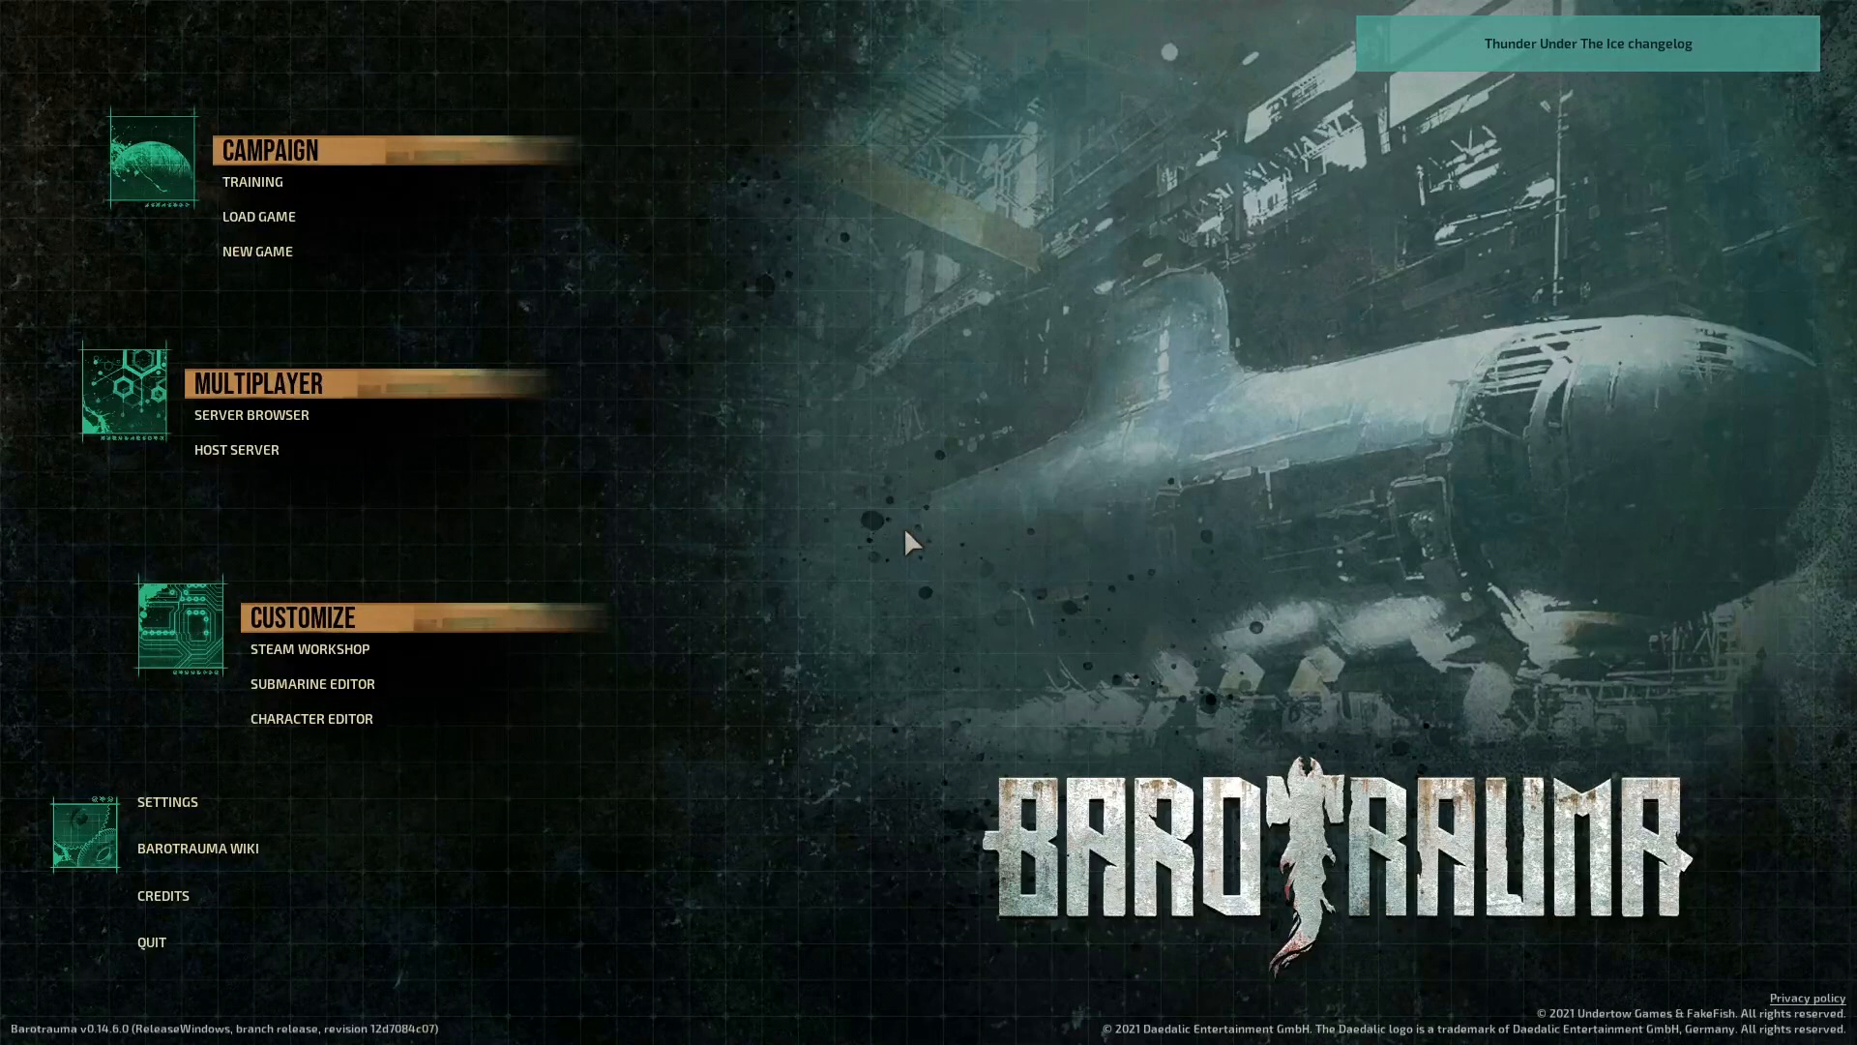
- Open the Submarine Editor from the main menu to reach the saved submarine list
{"action": "left_click", "coordinate": [311, 683]}
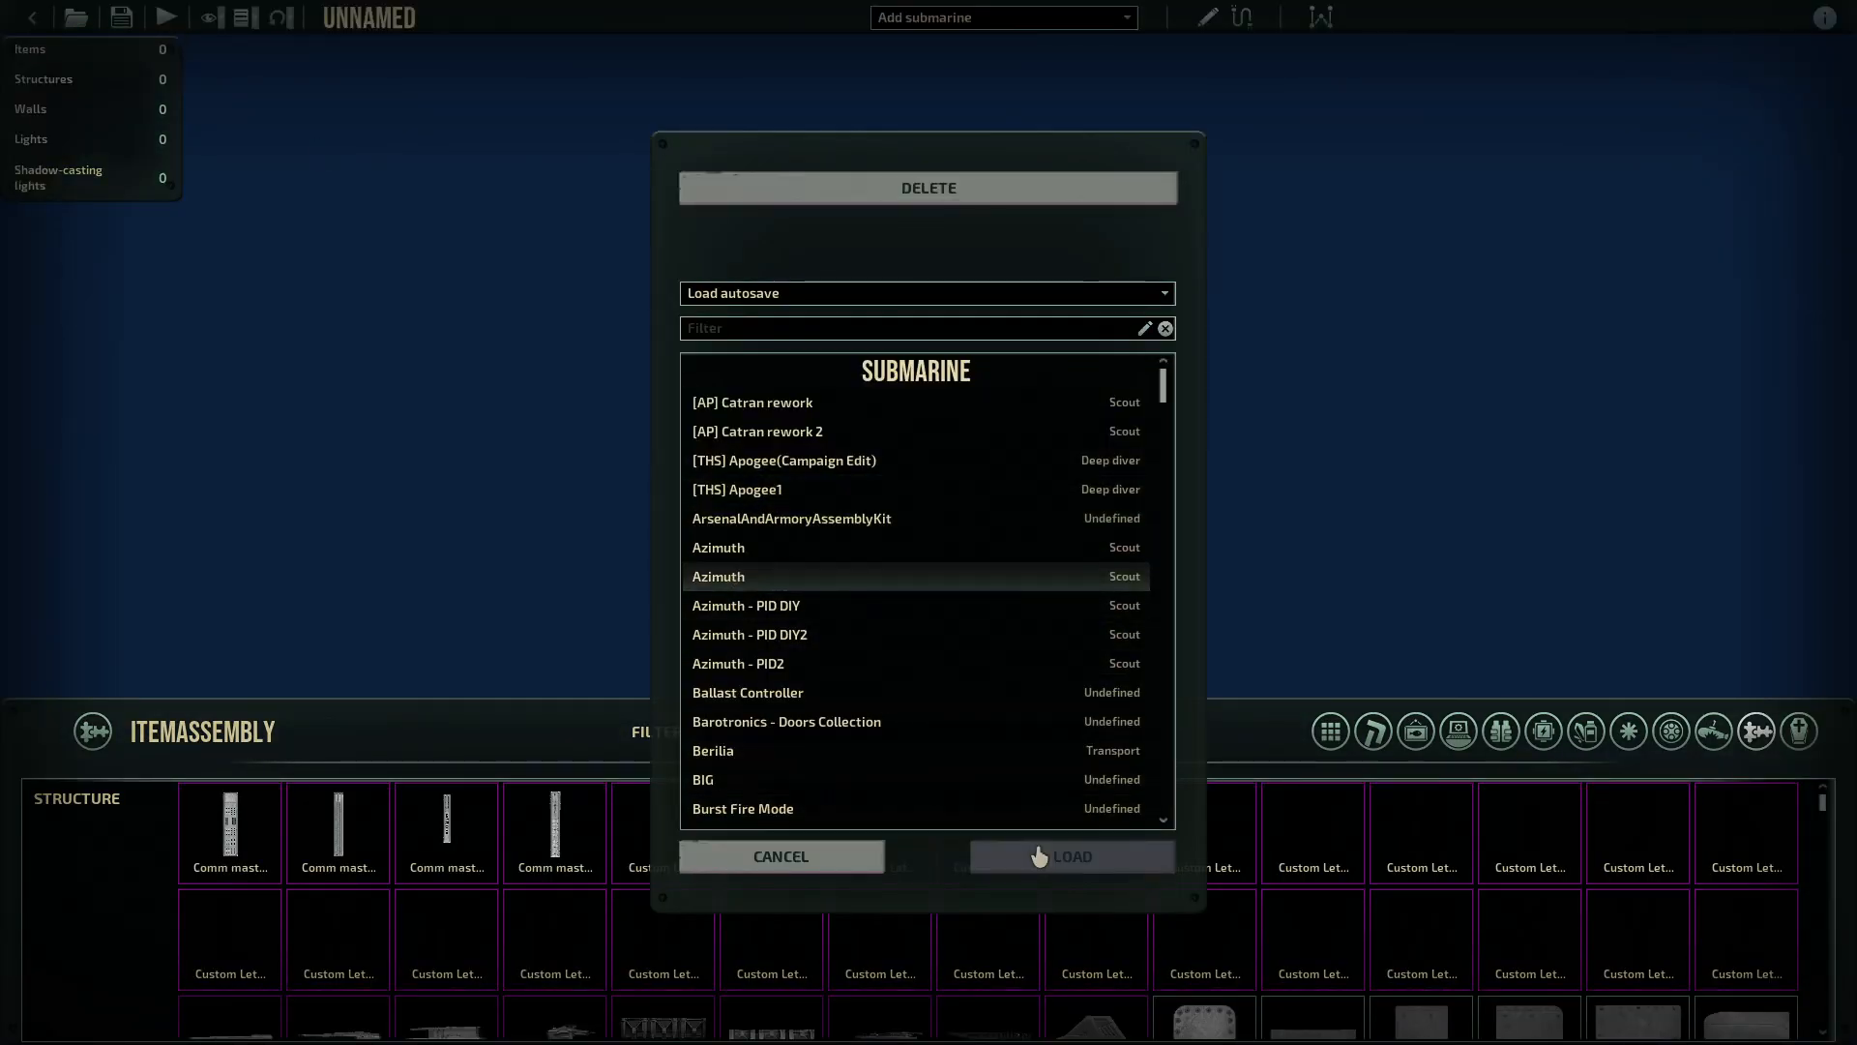
- Load the Azimuth submarine into the editor
{"action": "left_click", "coordinate": [1071, 856]}
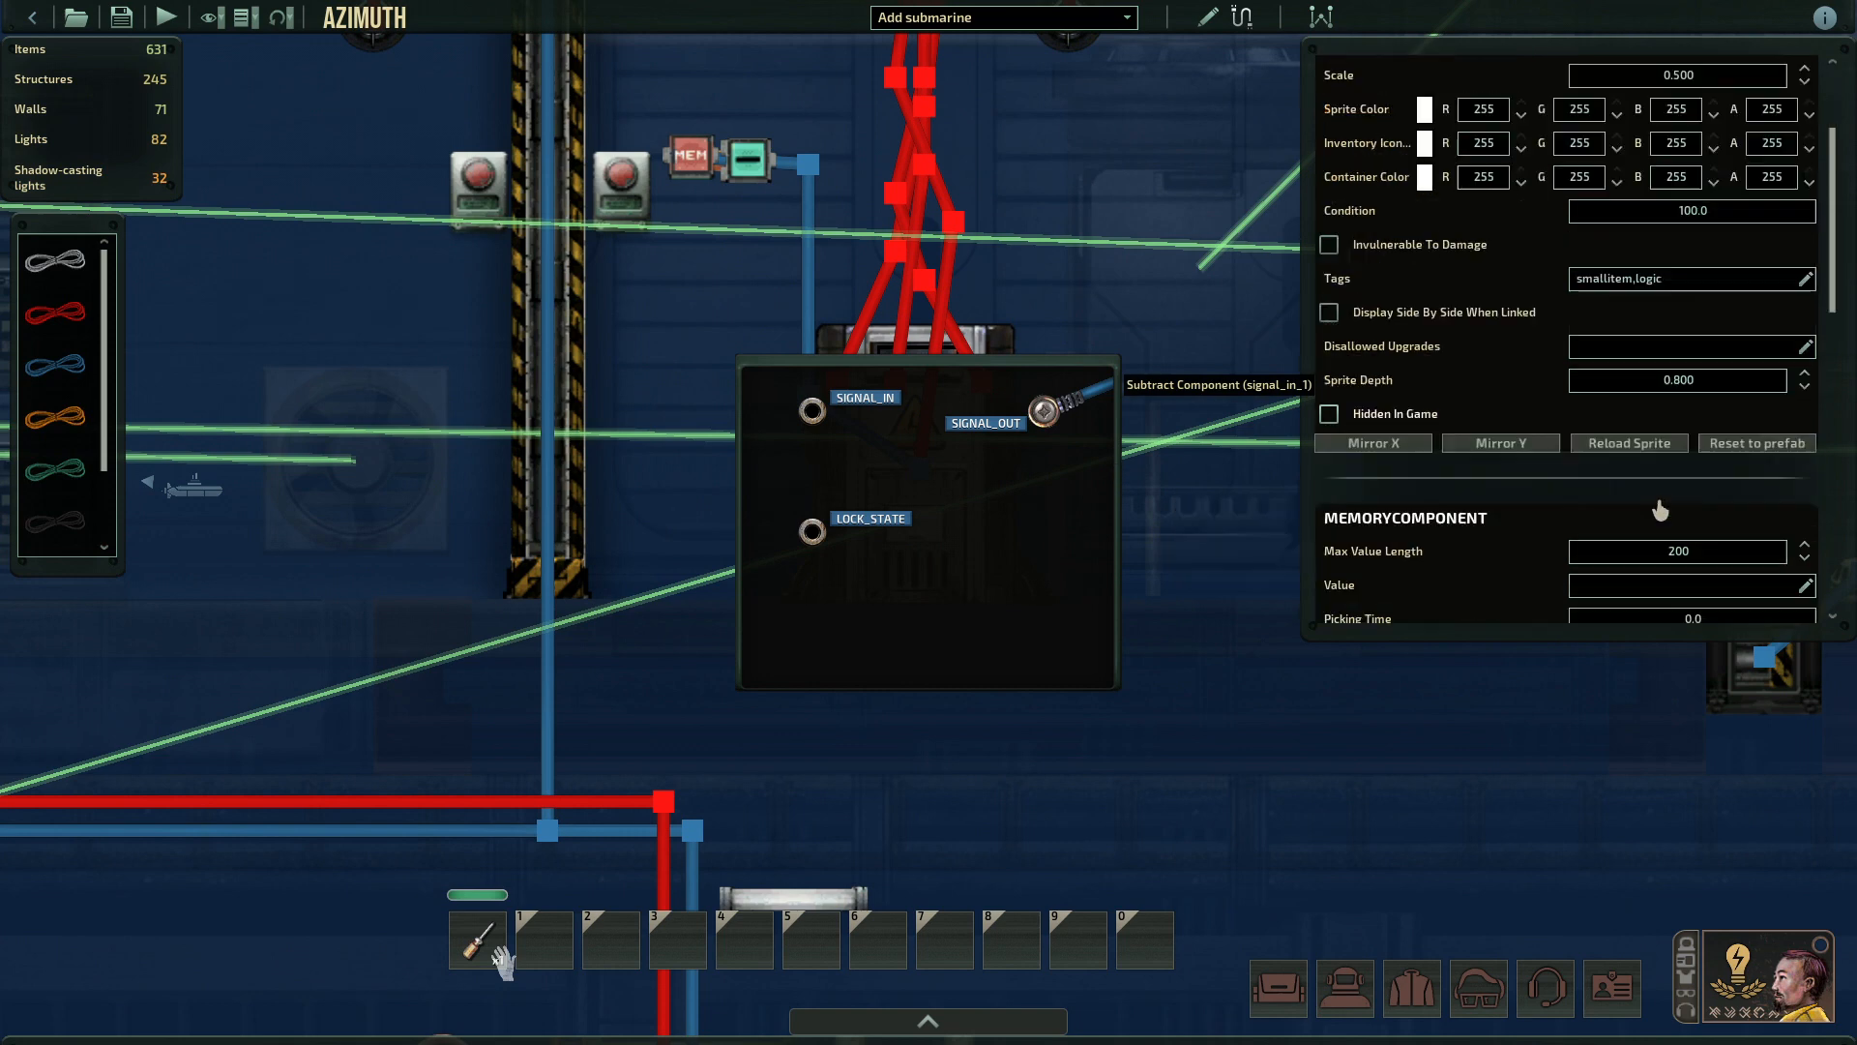
- Enter 1 as the memory component's stored Value
{"action": "type", "text": "1"}
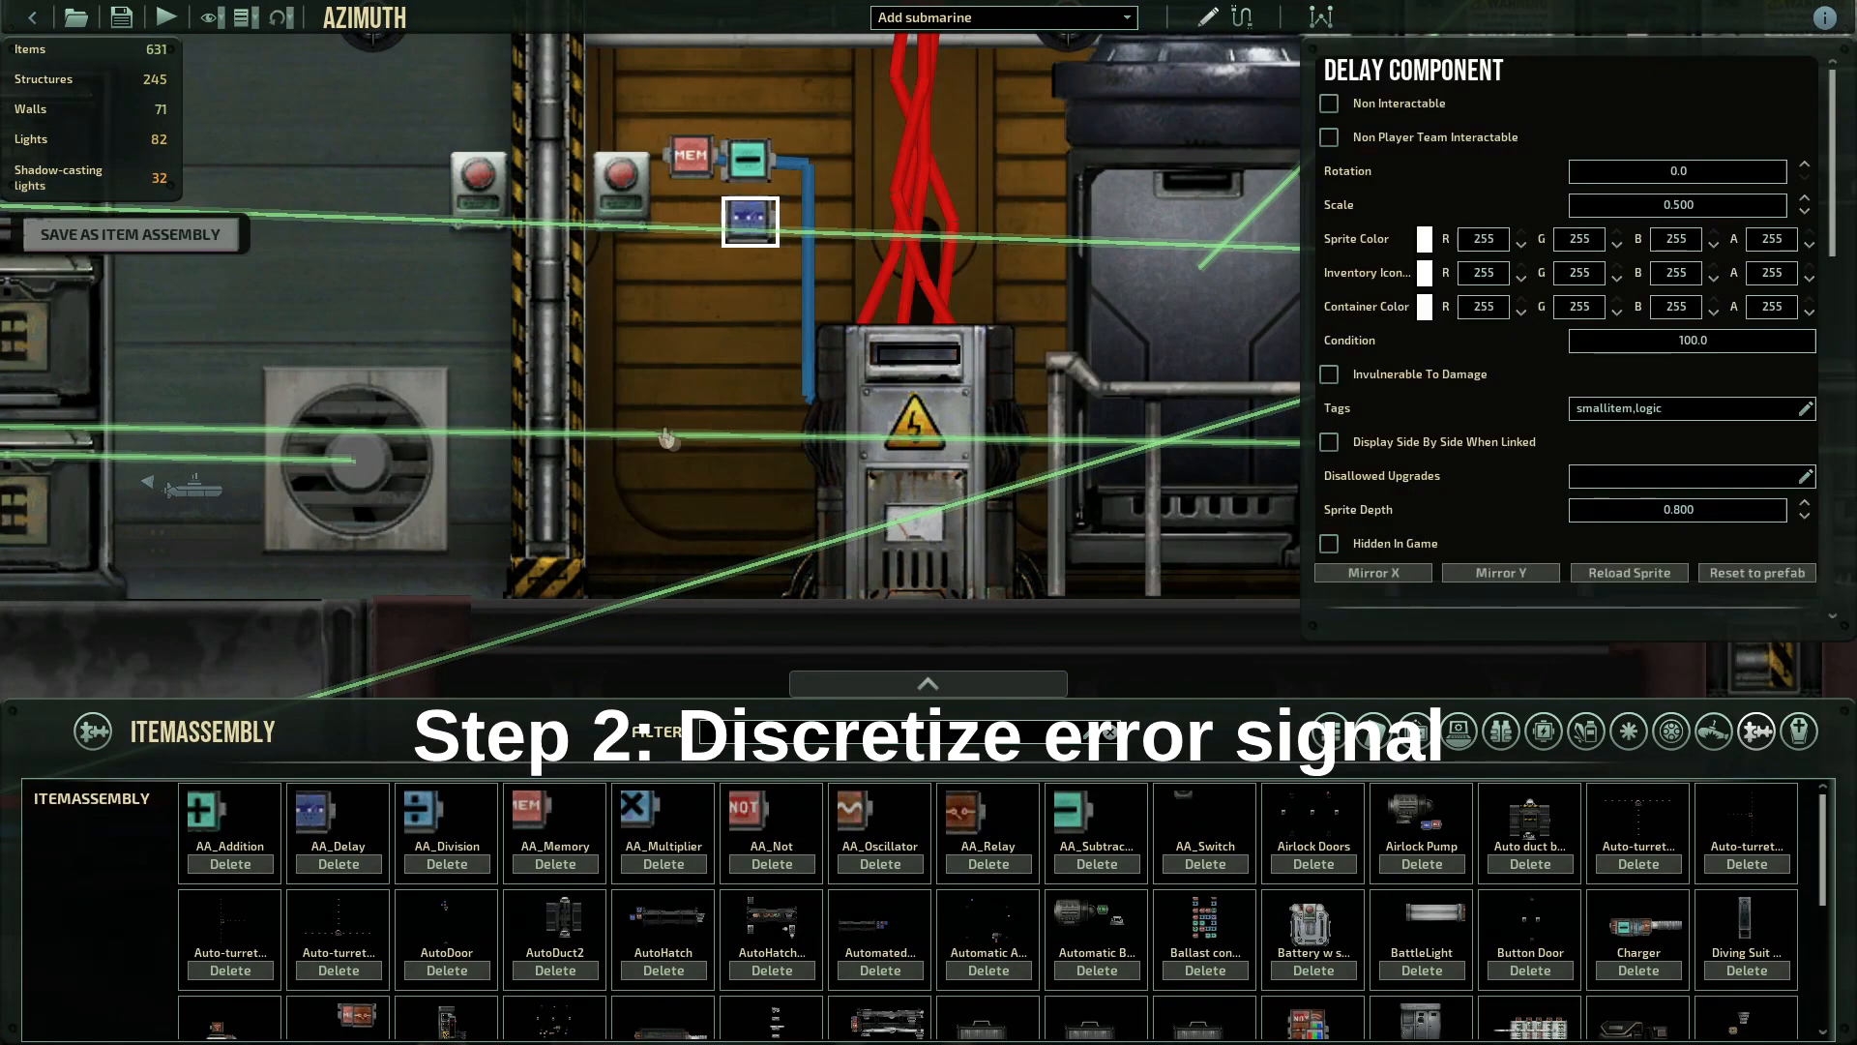
{"action": "mouse_move", "coordinate": [734, 283]}
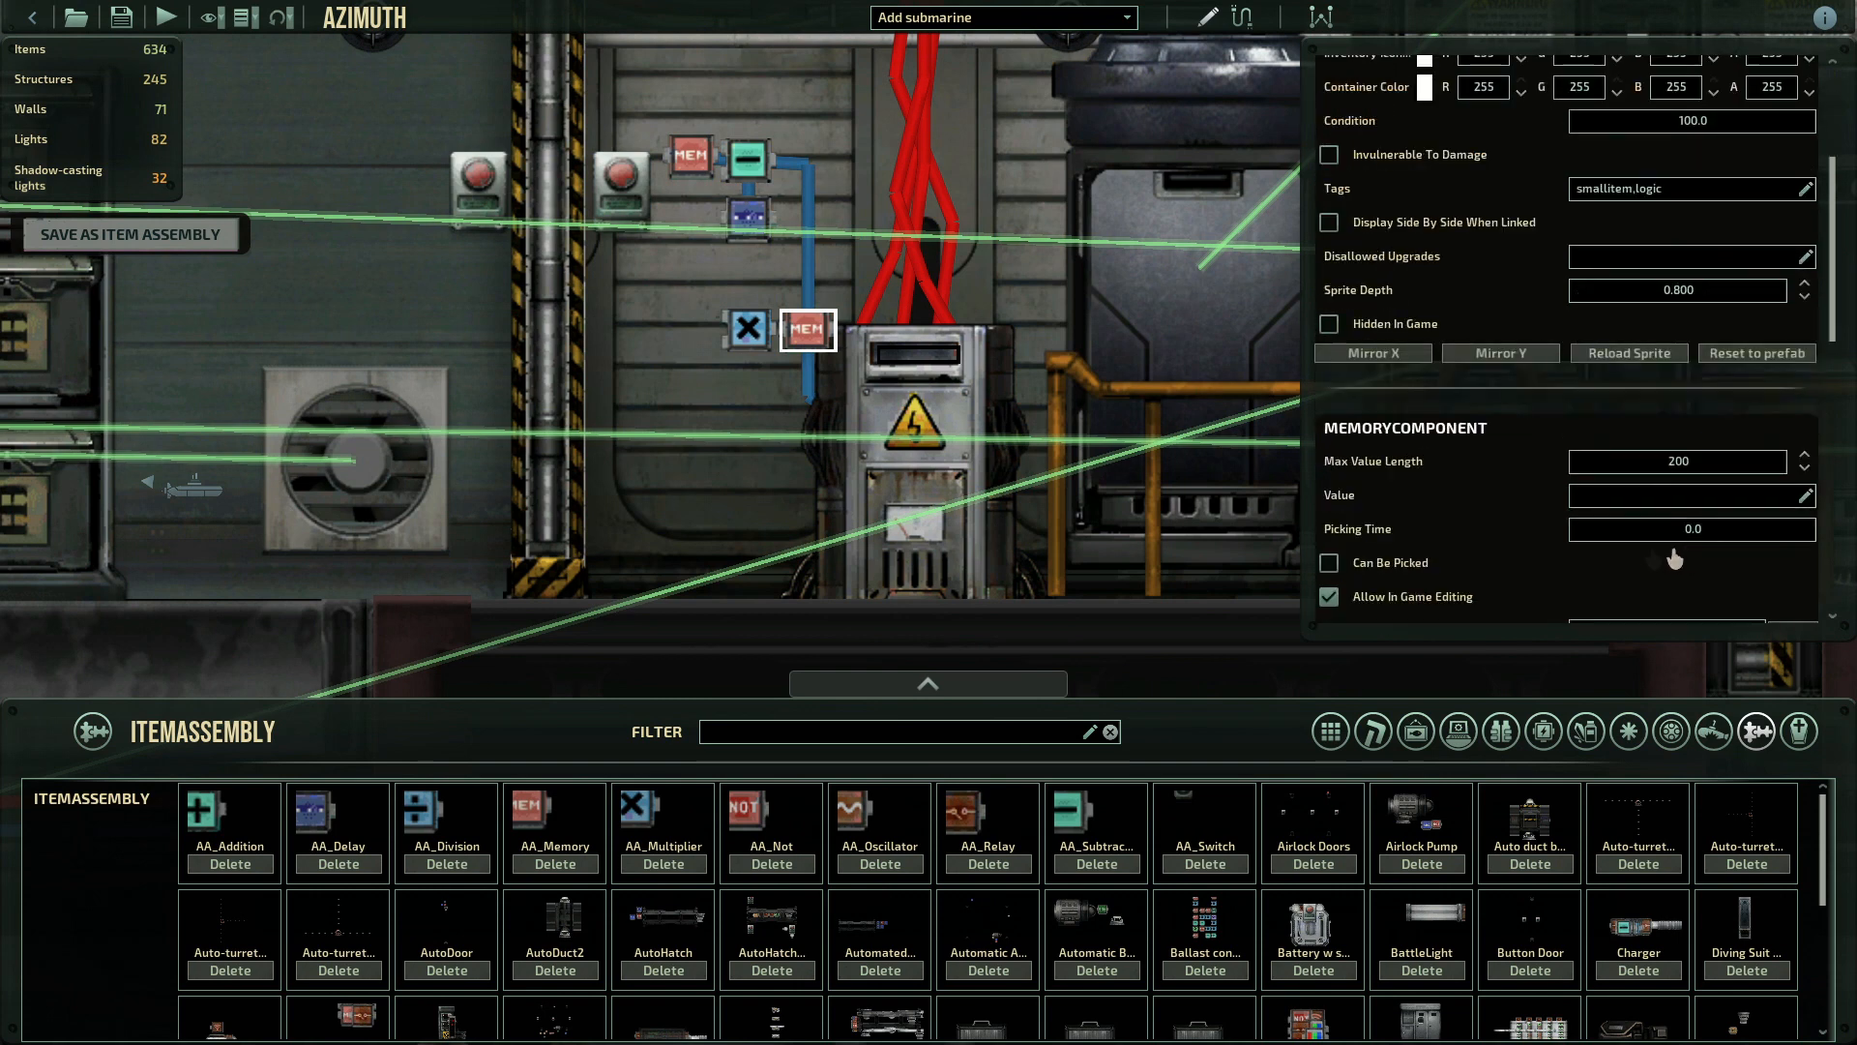
- Set the second memory component's Value to 10
{"action": "type", "text": "10"}
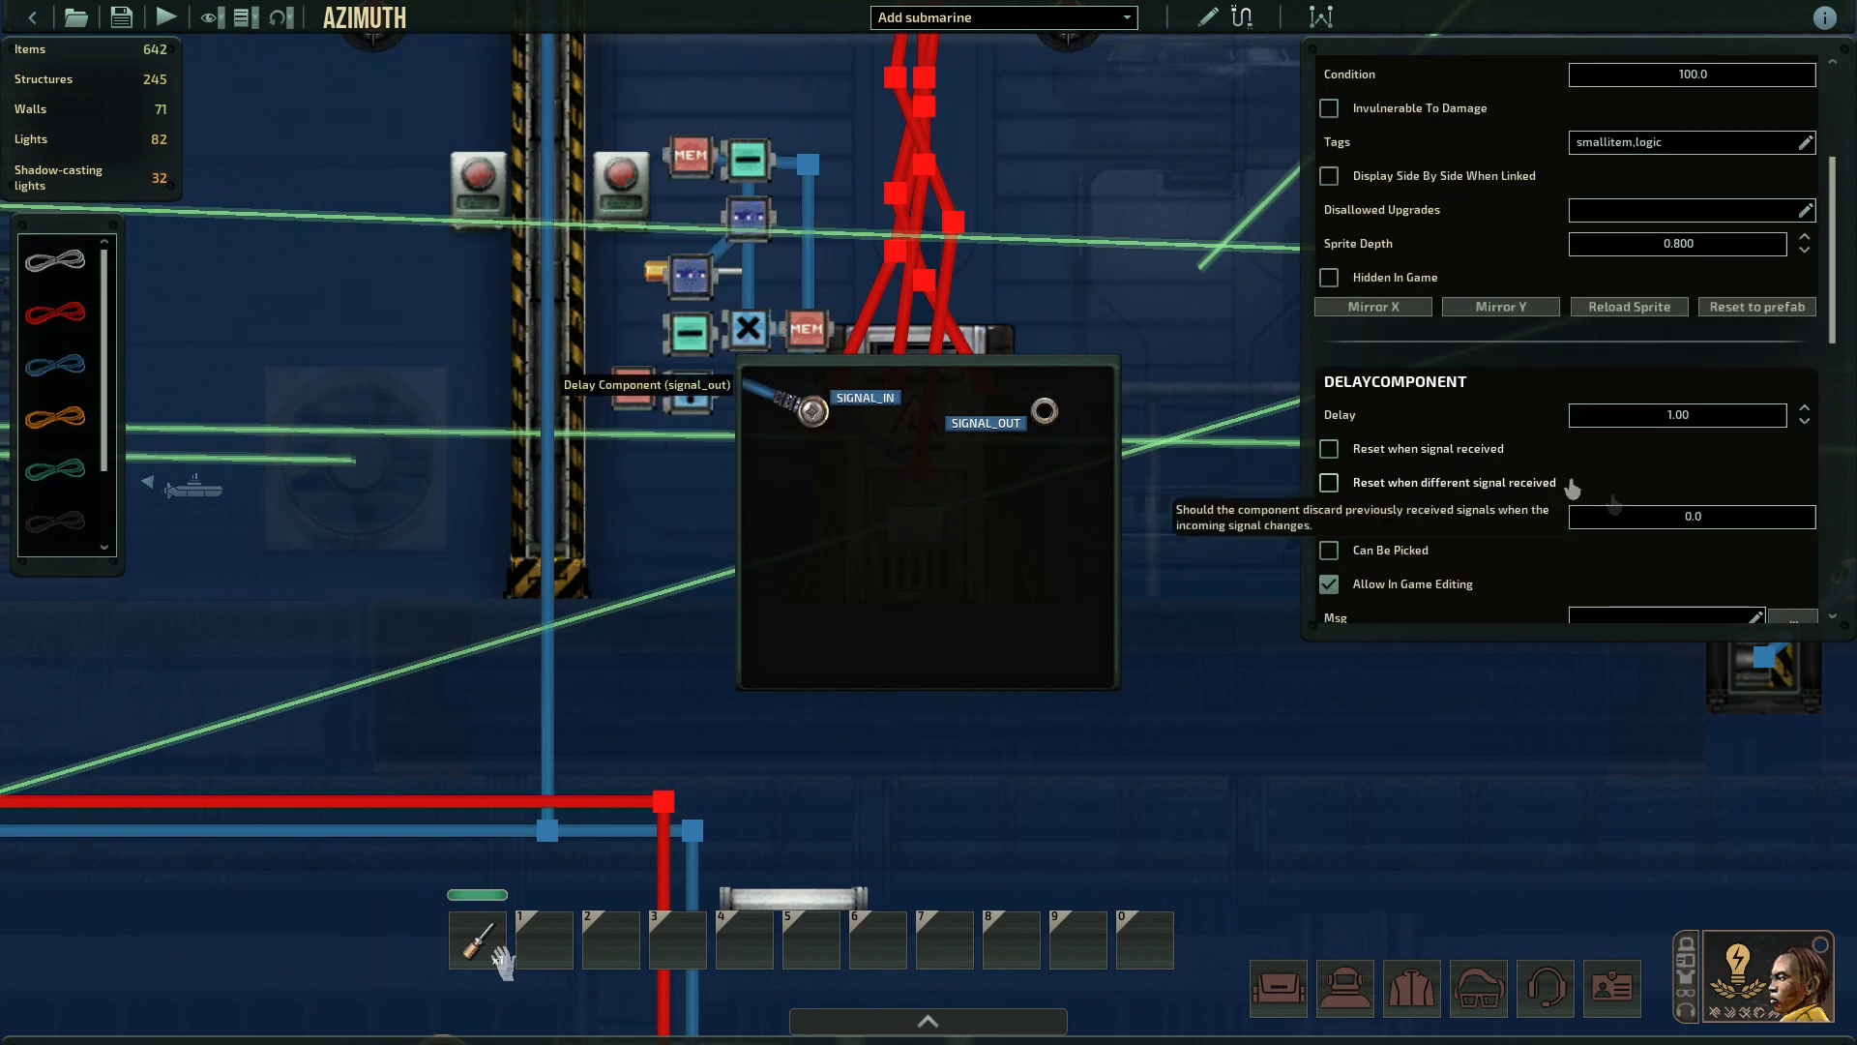
- Place the new components and give the third memory a Value of 0.02
{"action": "left_click", "coordinate": [1678, 415]}
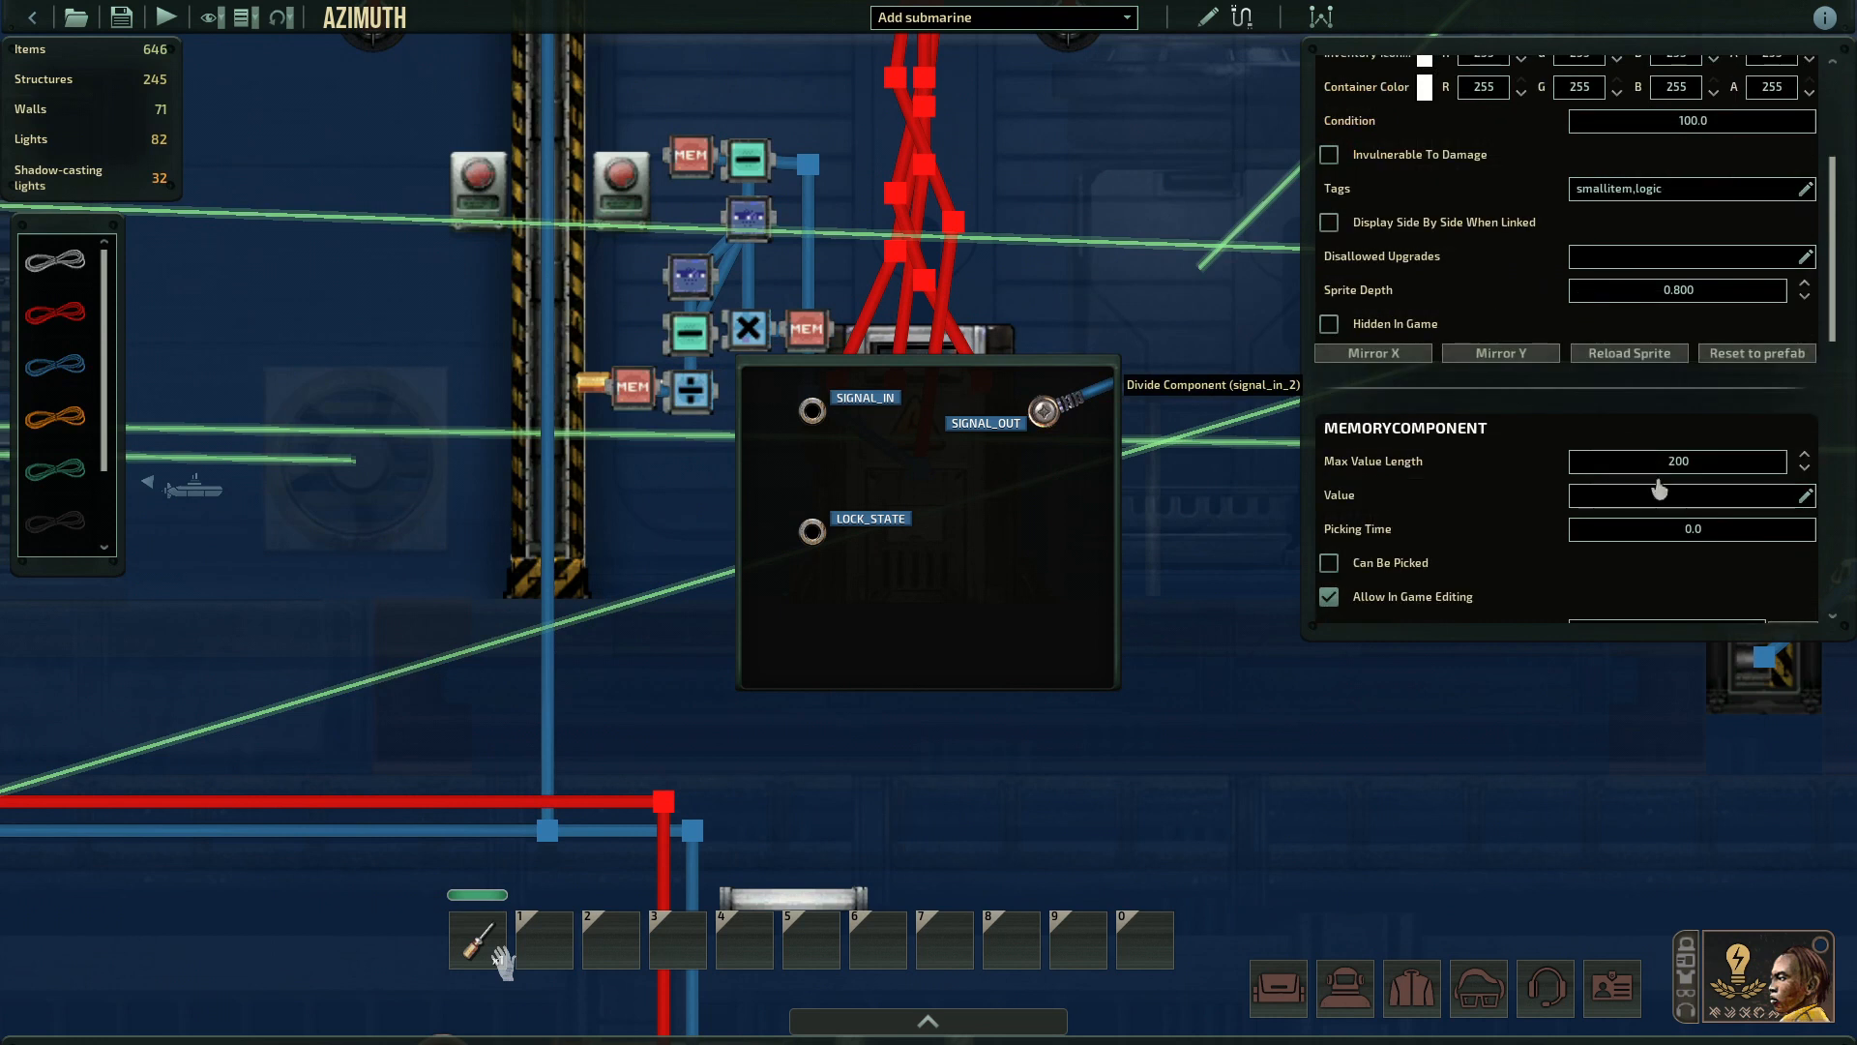
{"action": "type", "text": "0.02"}
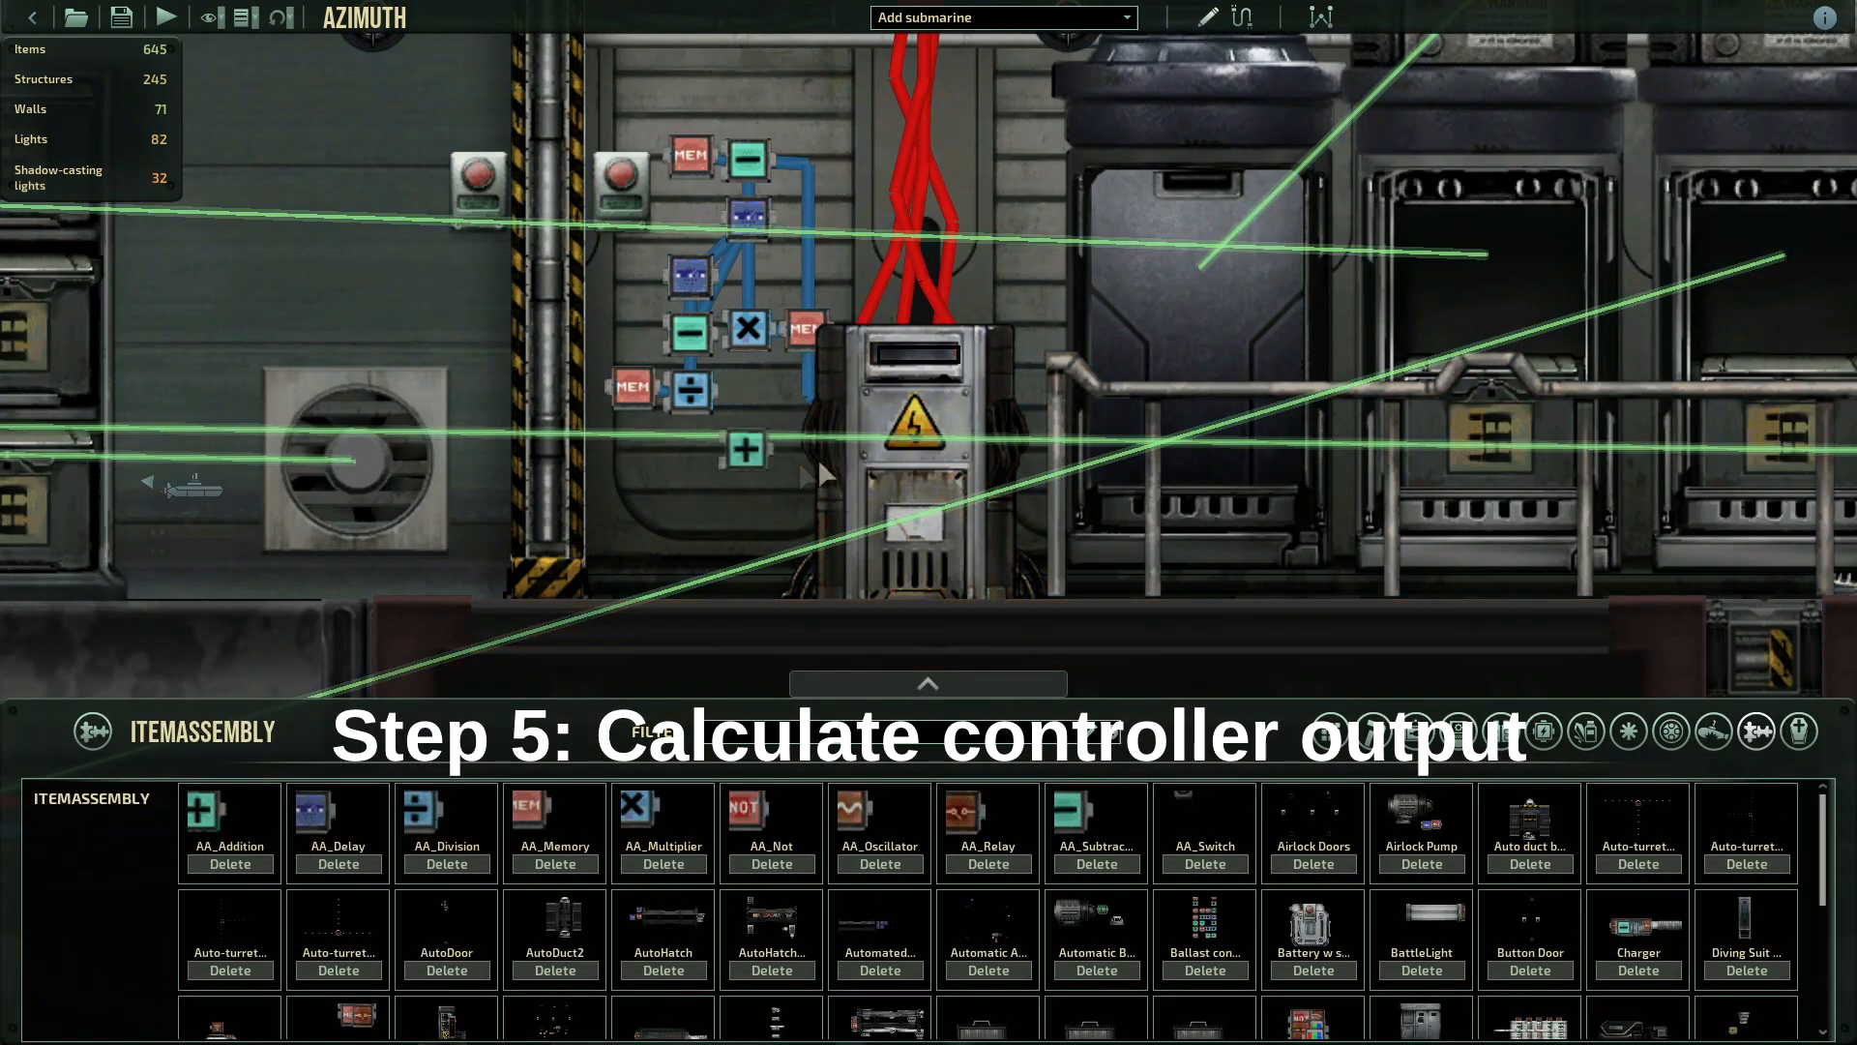
- Place the addition component below the divider and select the divider for wiring
{"action": "left_click", "coordinate": [749, 450]}
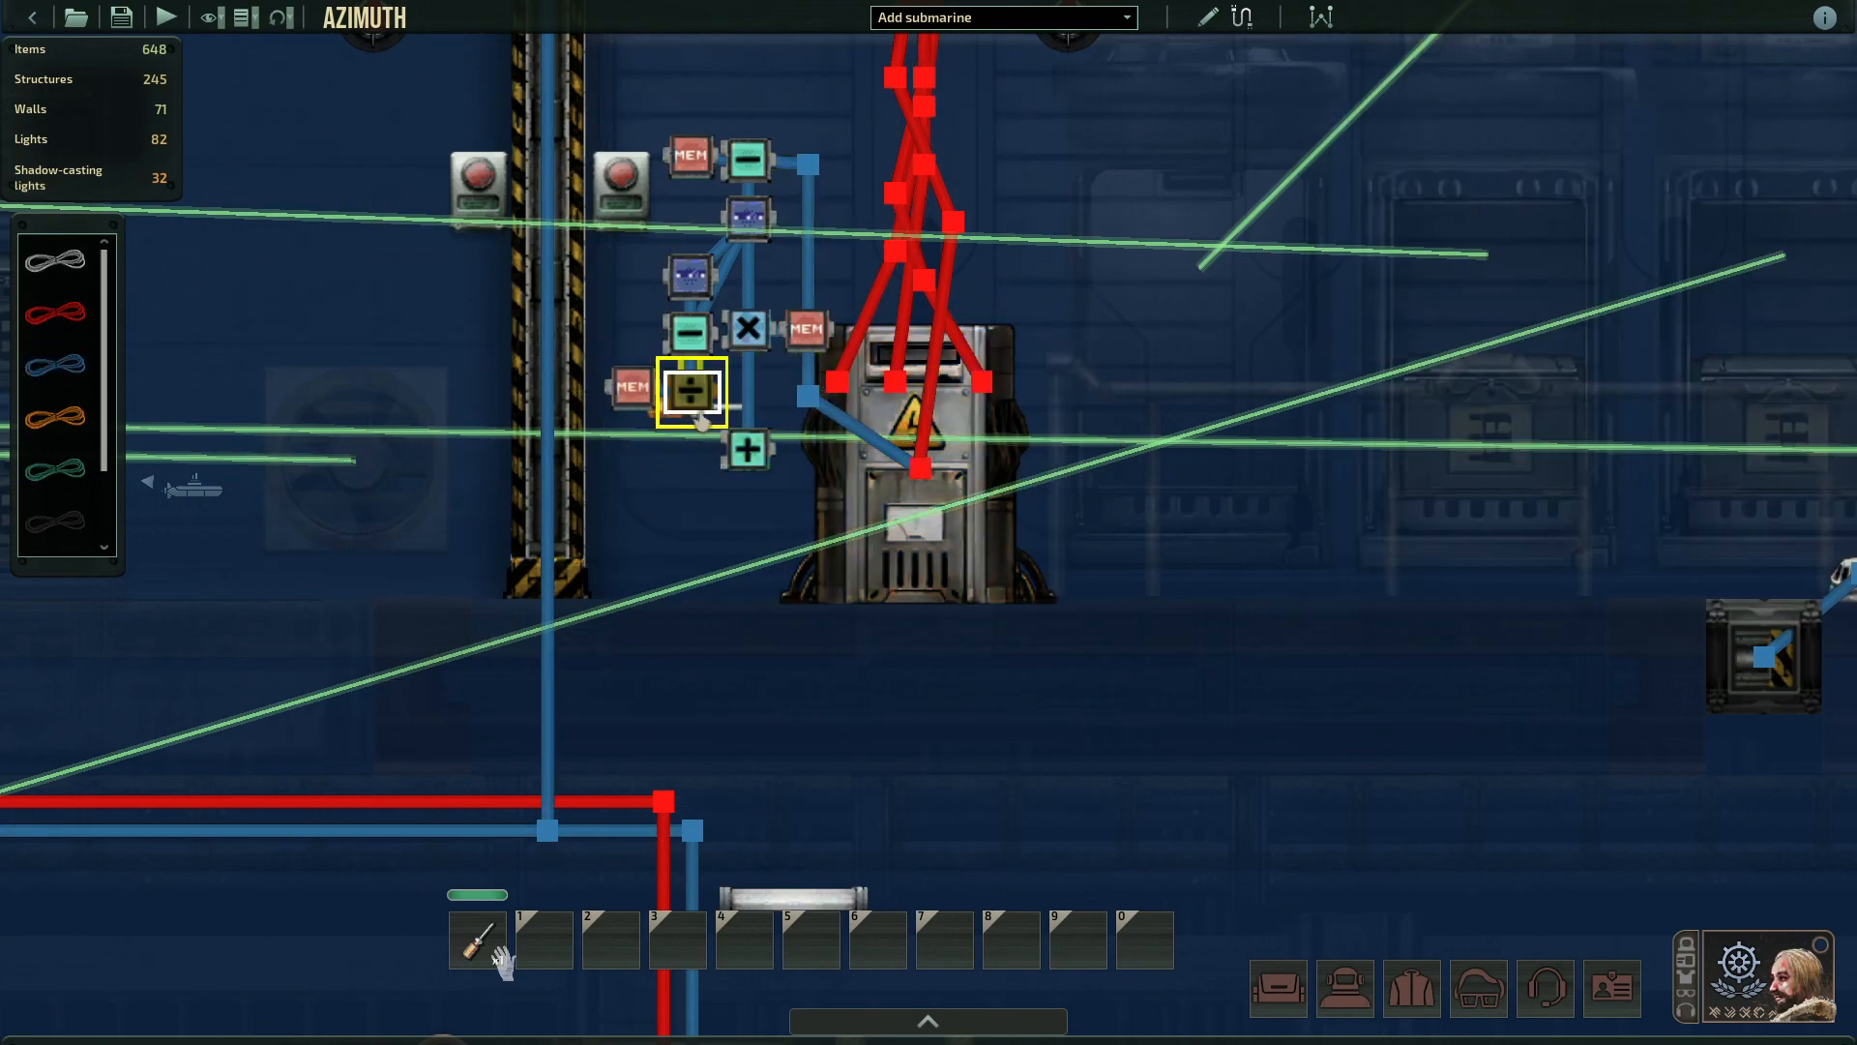
{"action": "left_click", "coordinate": [687, 389]}
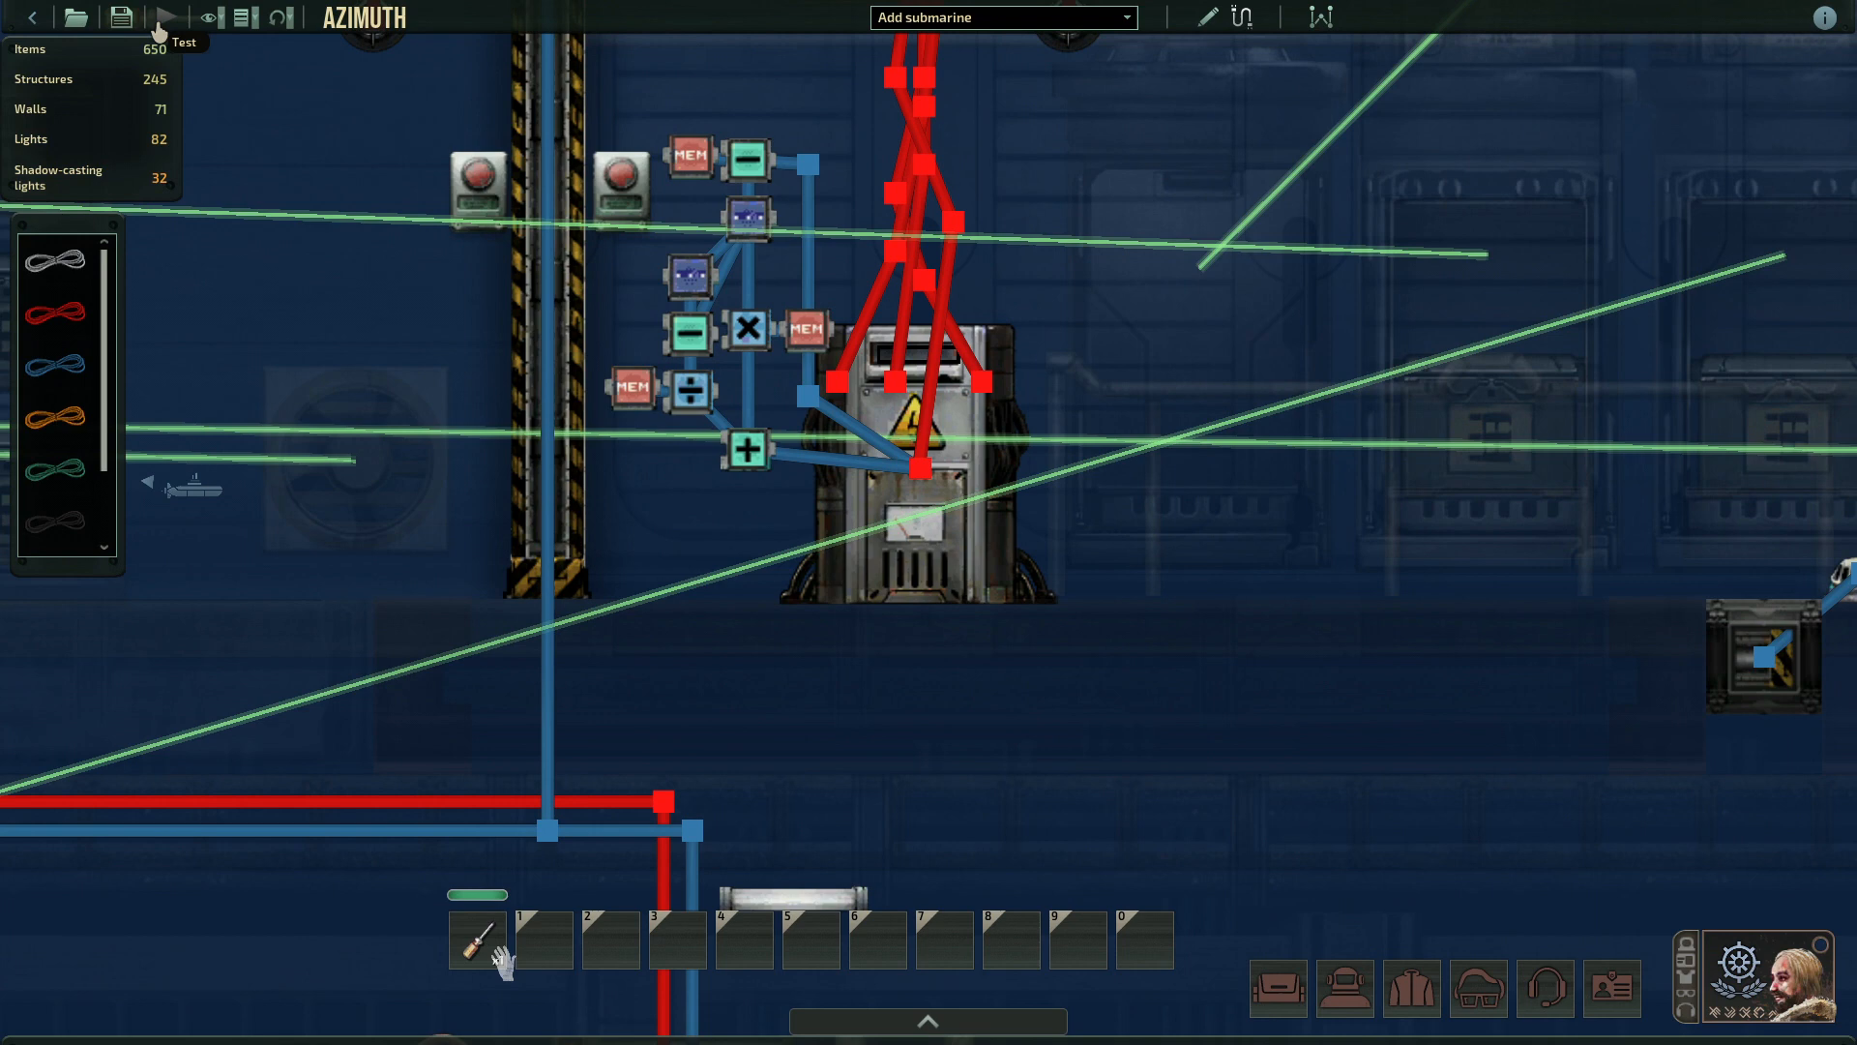
- Launch test mode and adjust the battery interface to watch the recharge rate fall
{"action": "left_click", "coordinate": [167, 18]}
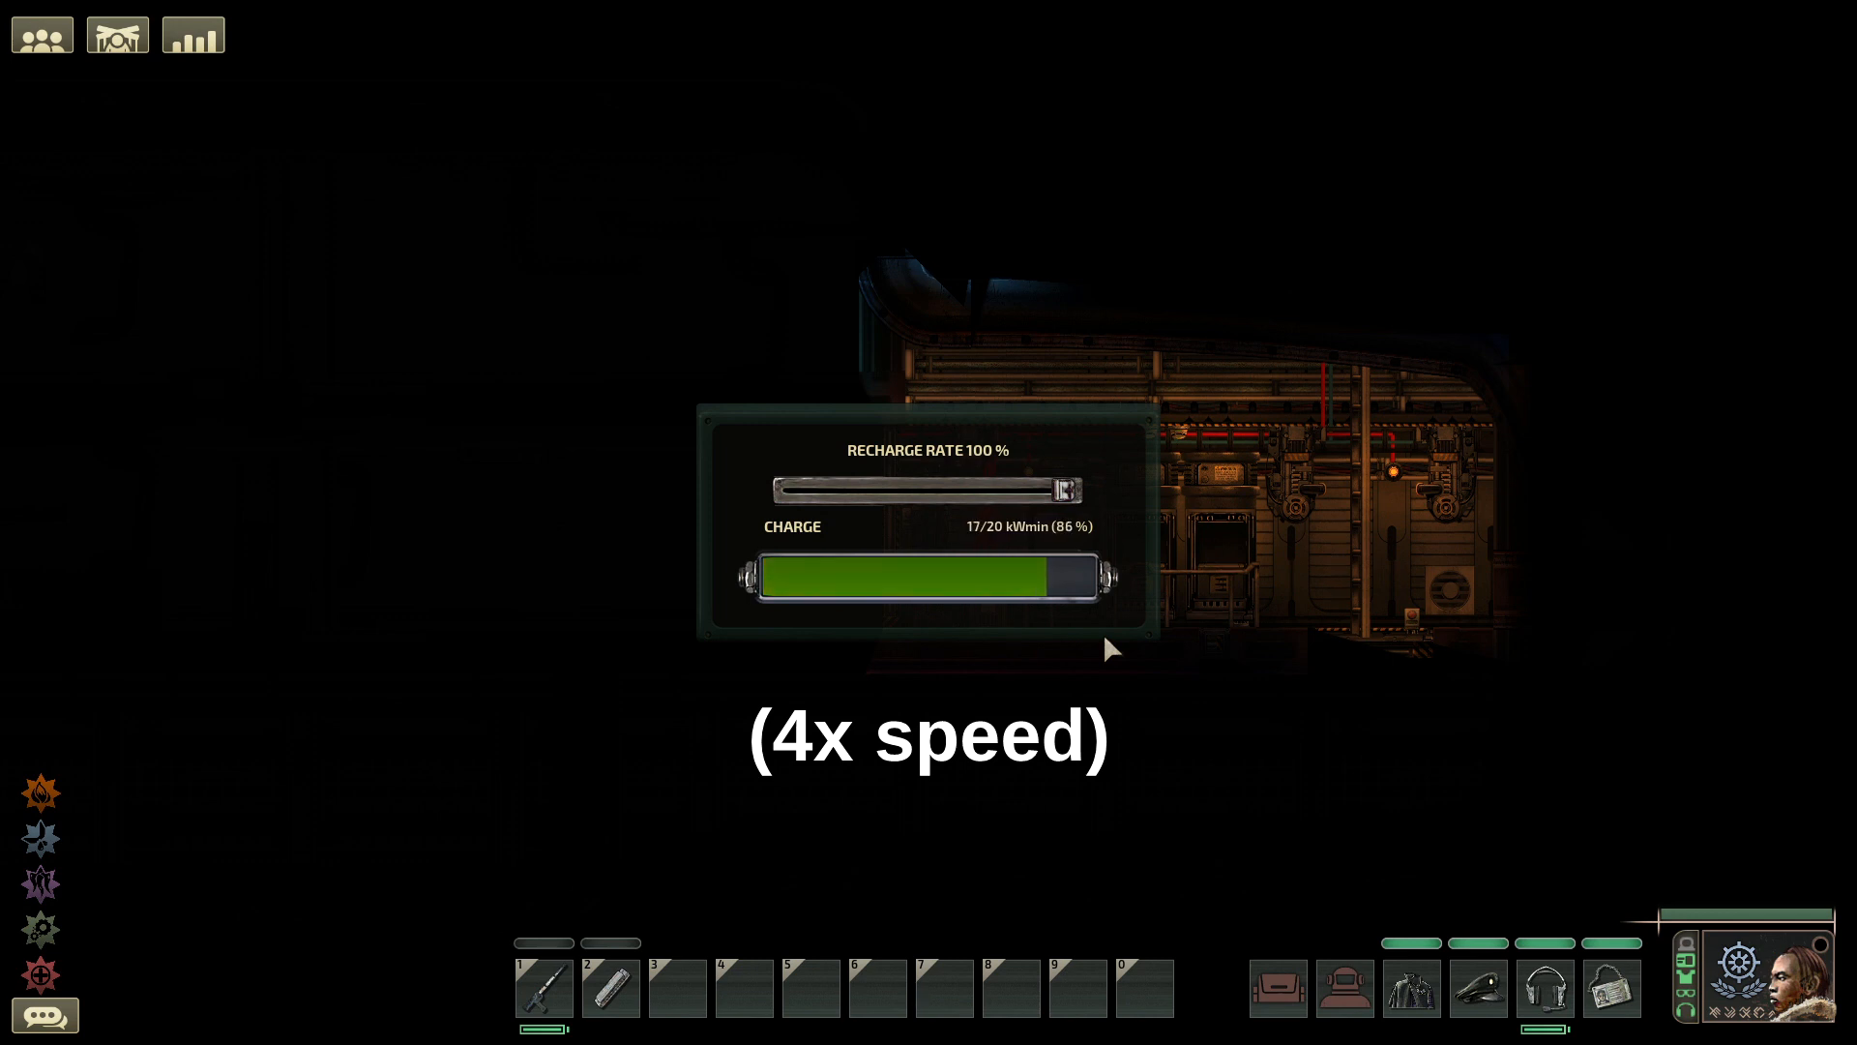
{"action": "left_click_drag", "start_coordinate": [1061, 489], "coordinate": [989, 489]}
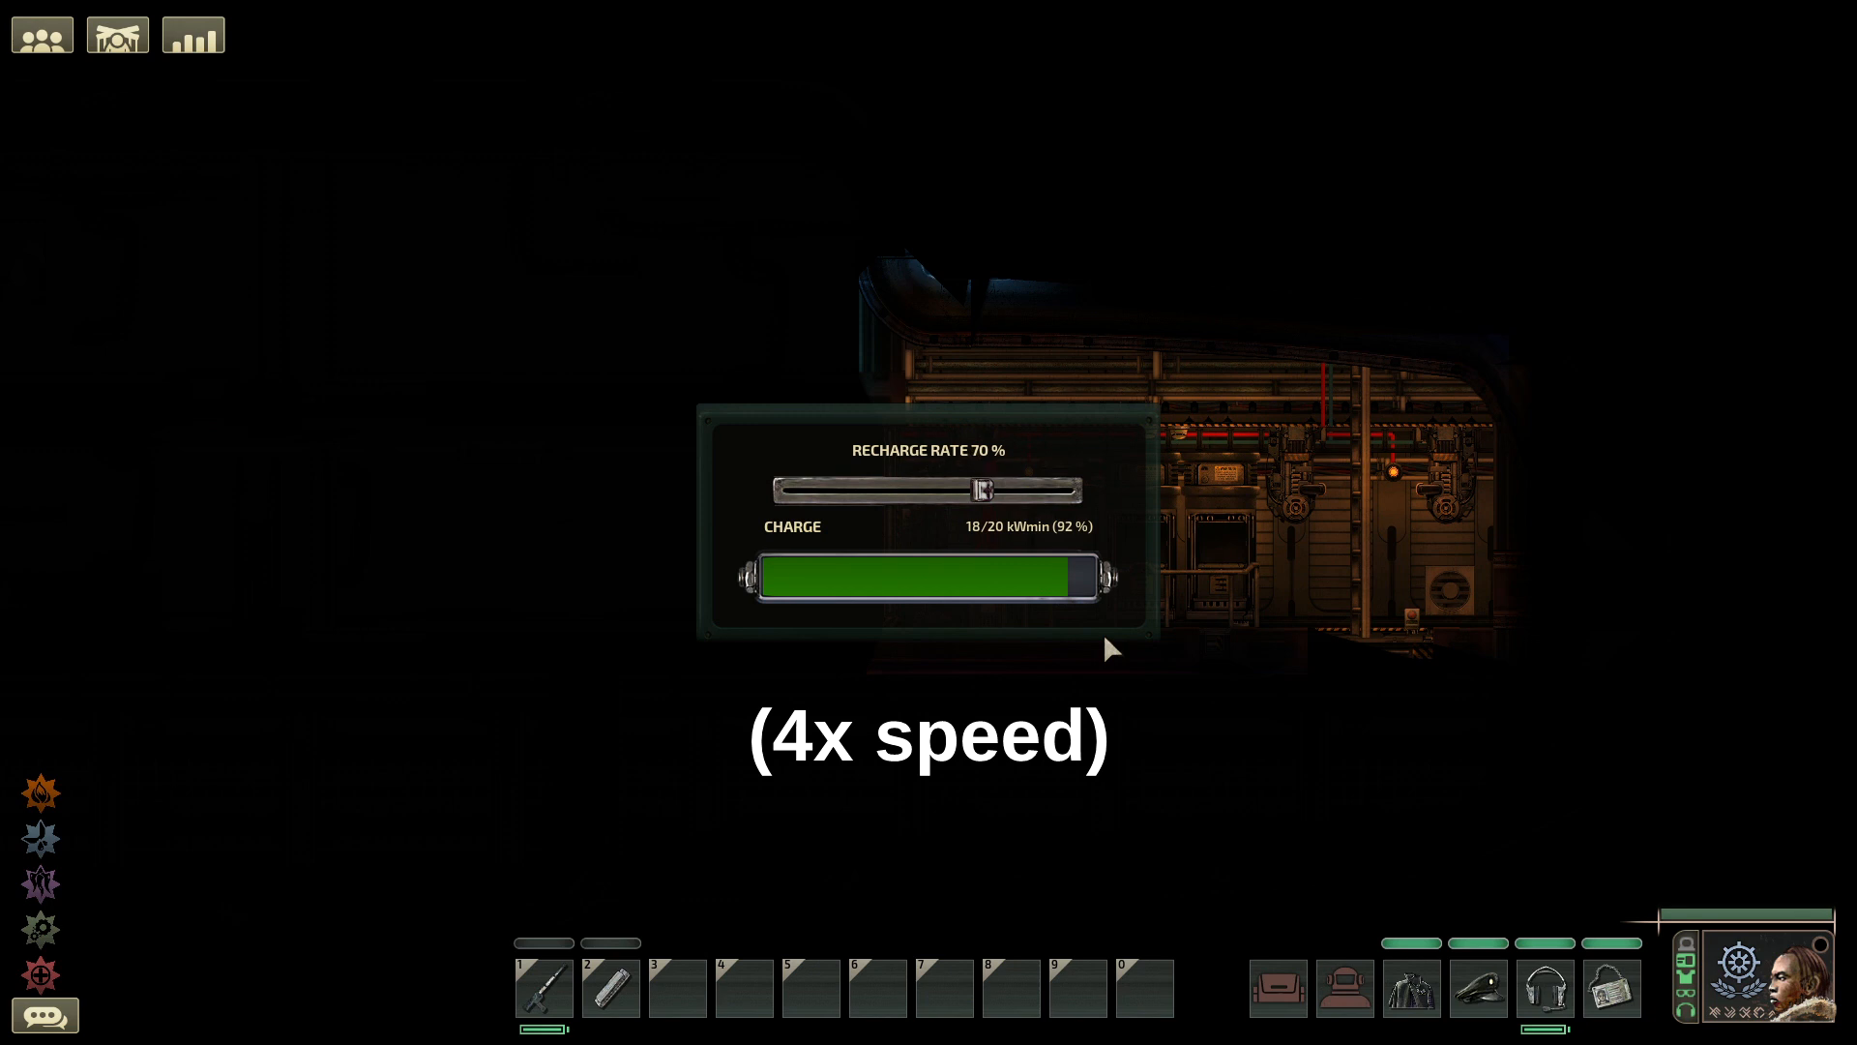
{"action": "left_click_drag", "start_coordinate": [990, 489], "coordinate": [929, 489]}
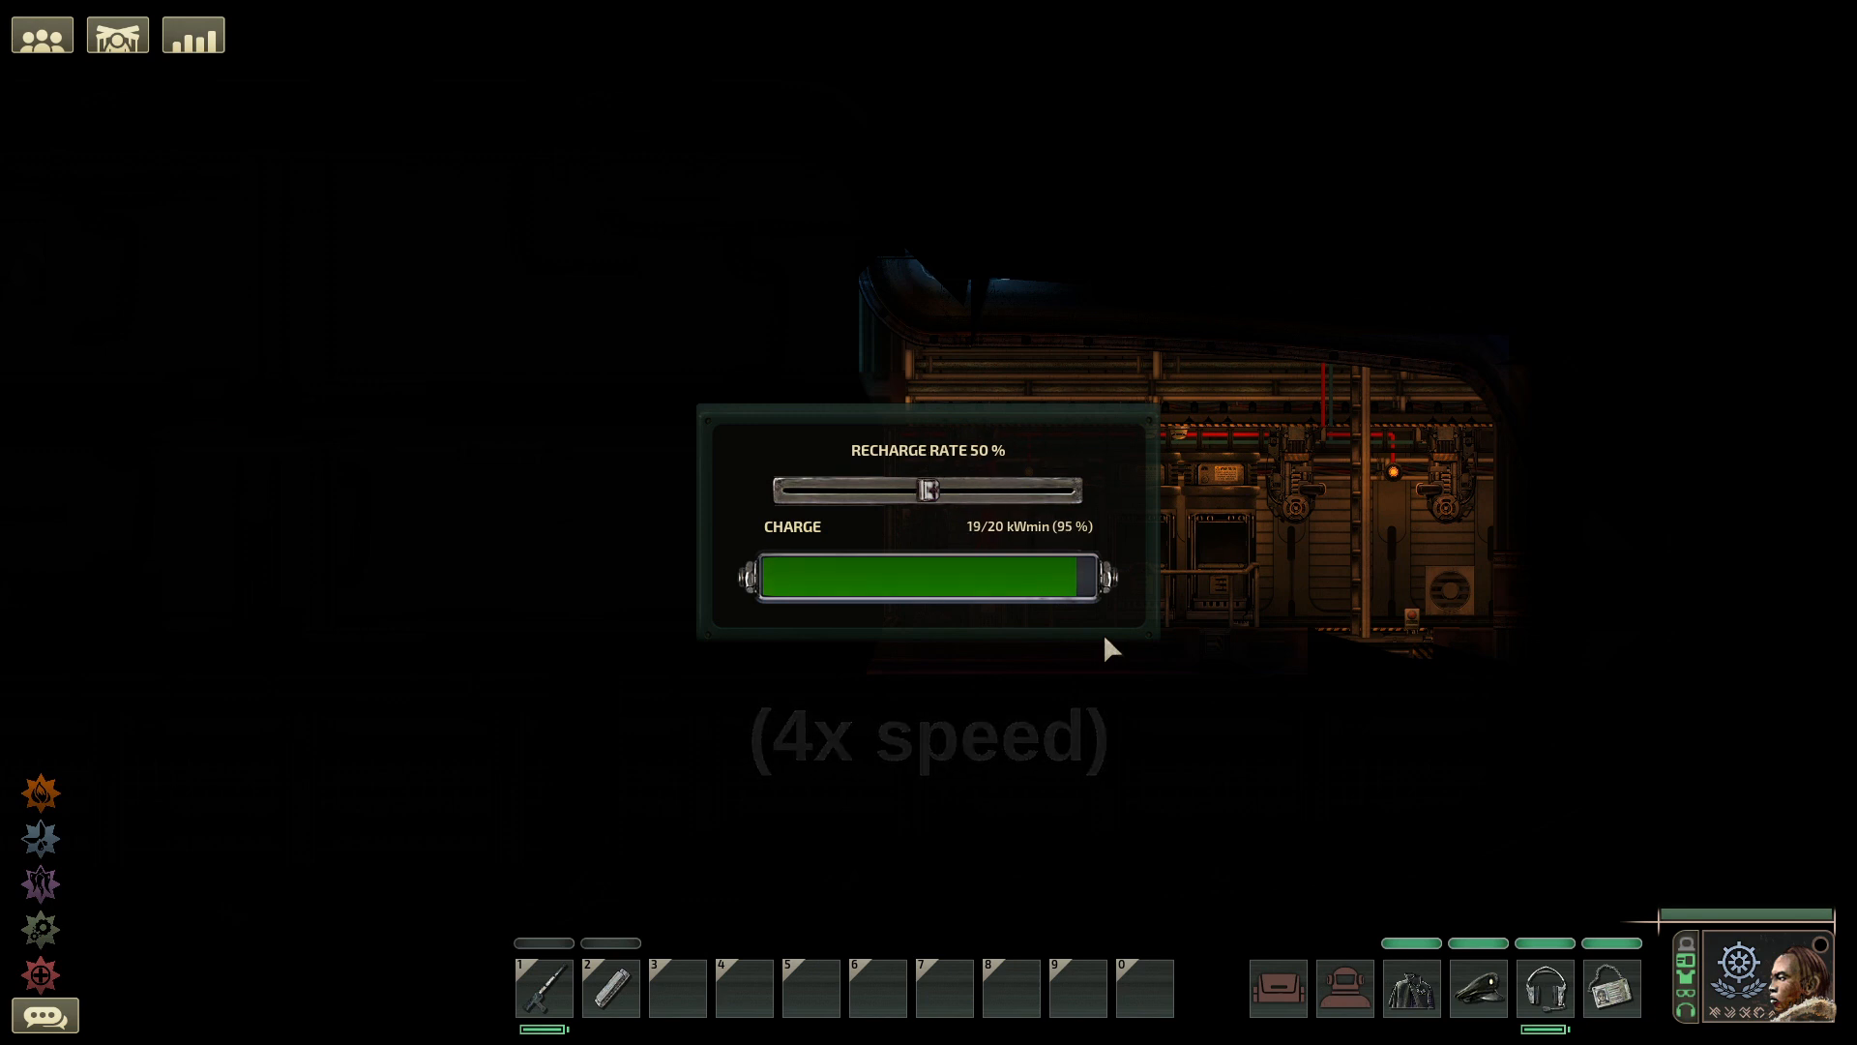
{"action": "left_click_drag", "start_coordinate": [930, 488], "coordinate": [876, 488]}
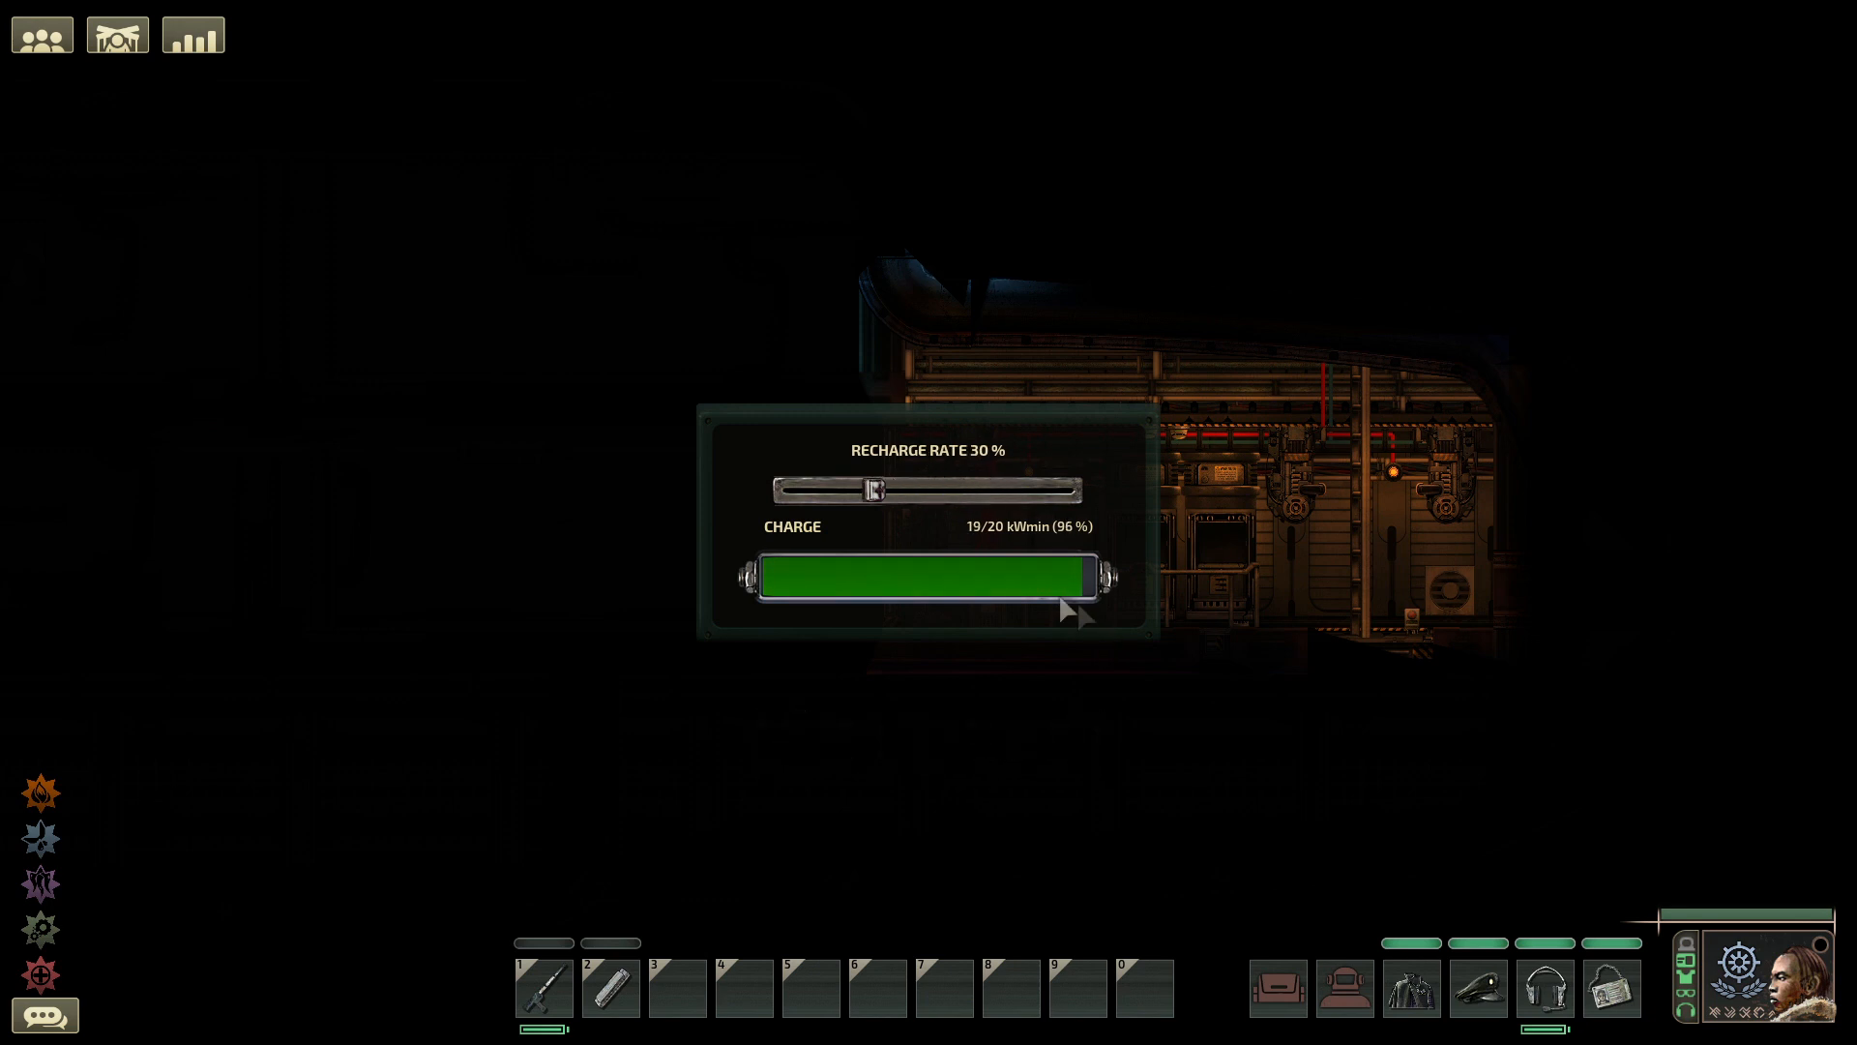
{"action": "left_click_drag", "start_coordinate": [874, 491], "coordinate": [827, 491]}
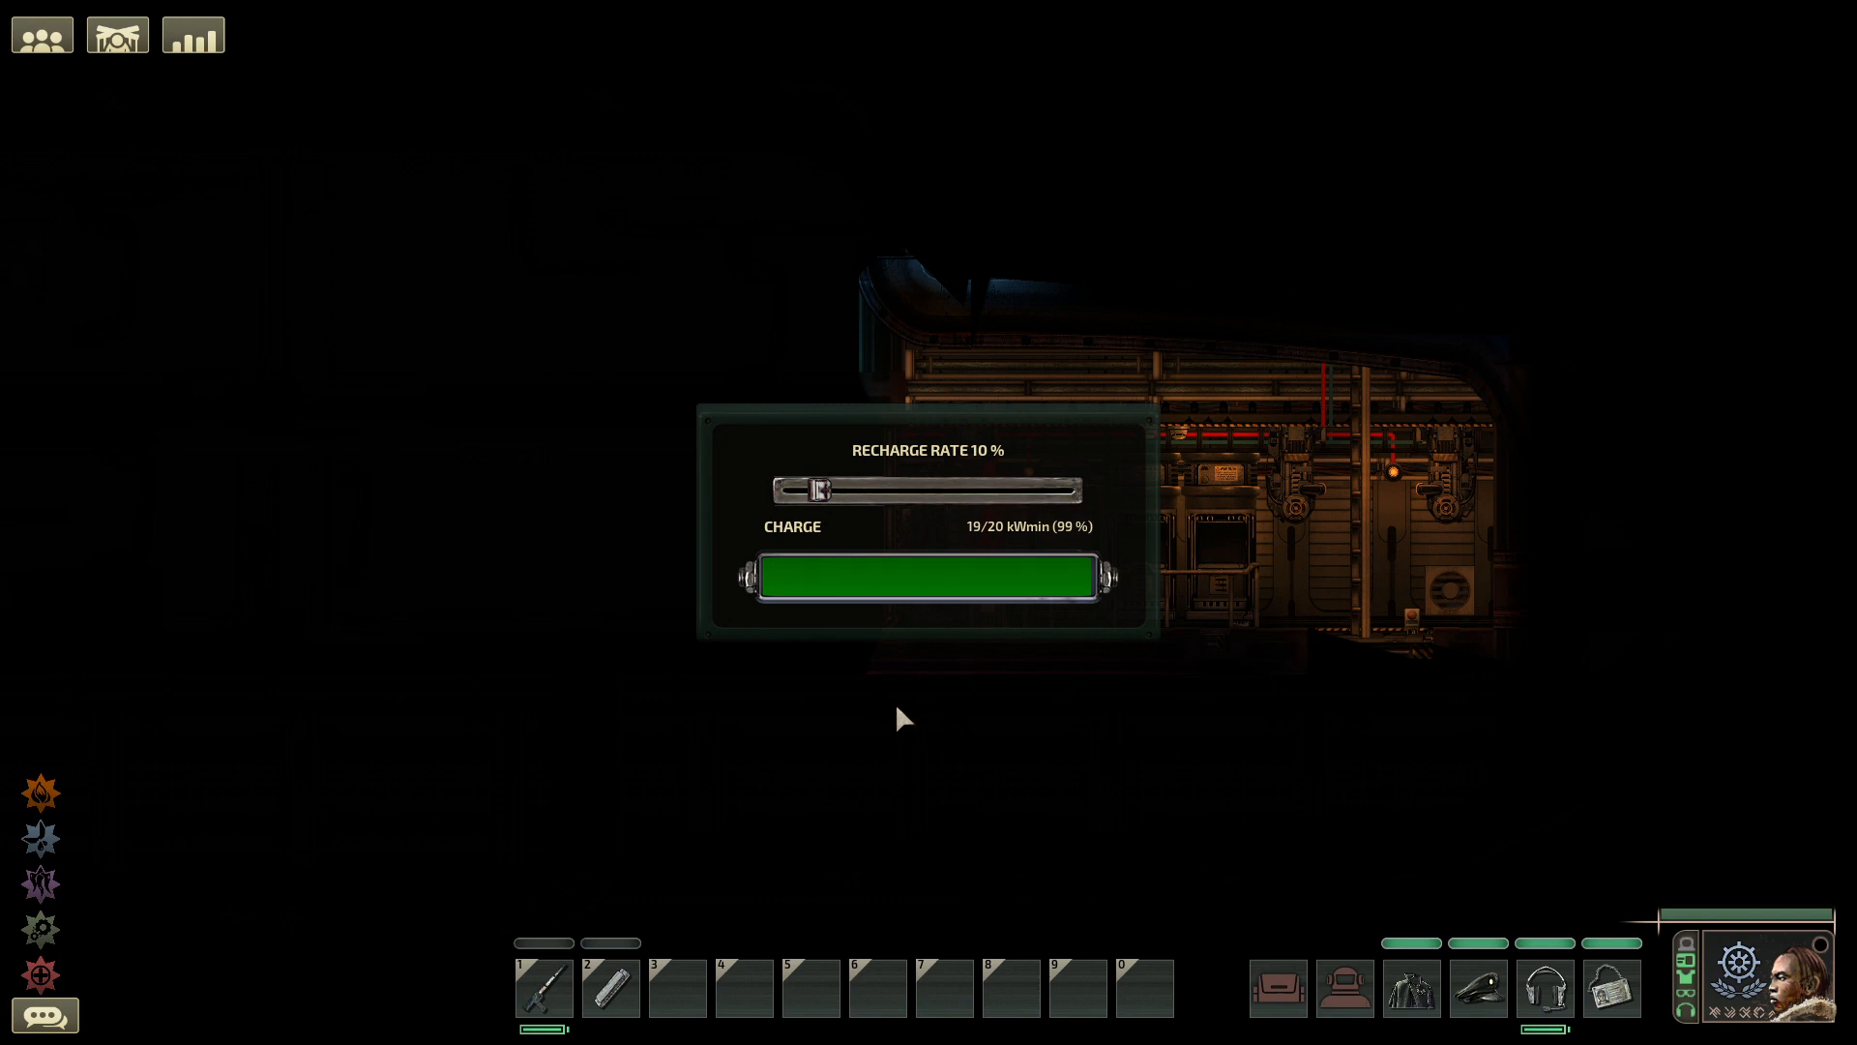
{"action": "left_click_drag", "start_coordinate": [819, 489], "coordinate": [792, 489]}
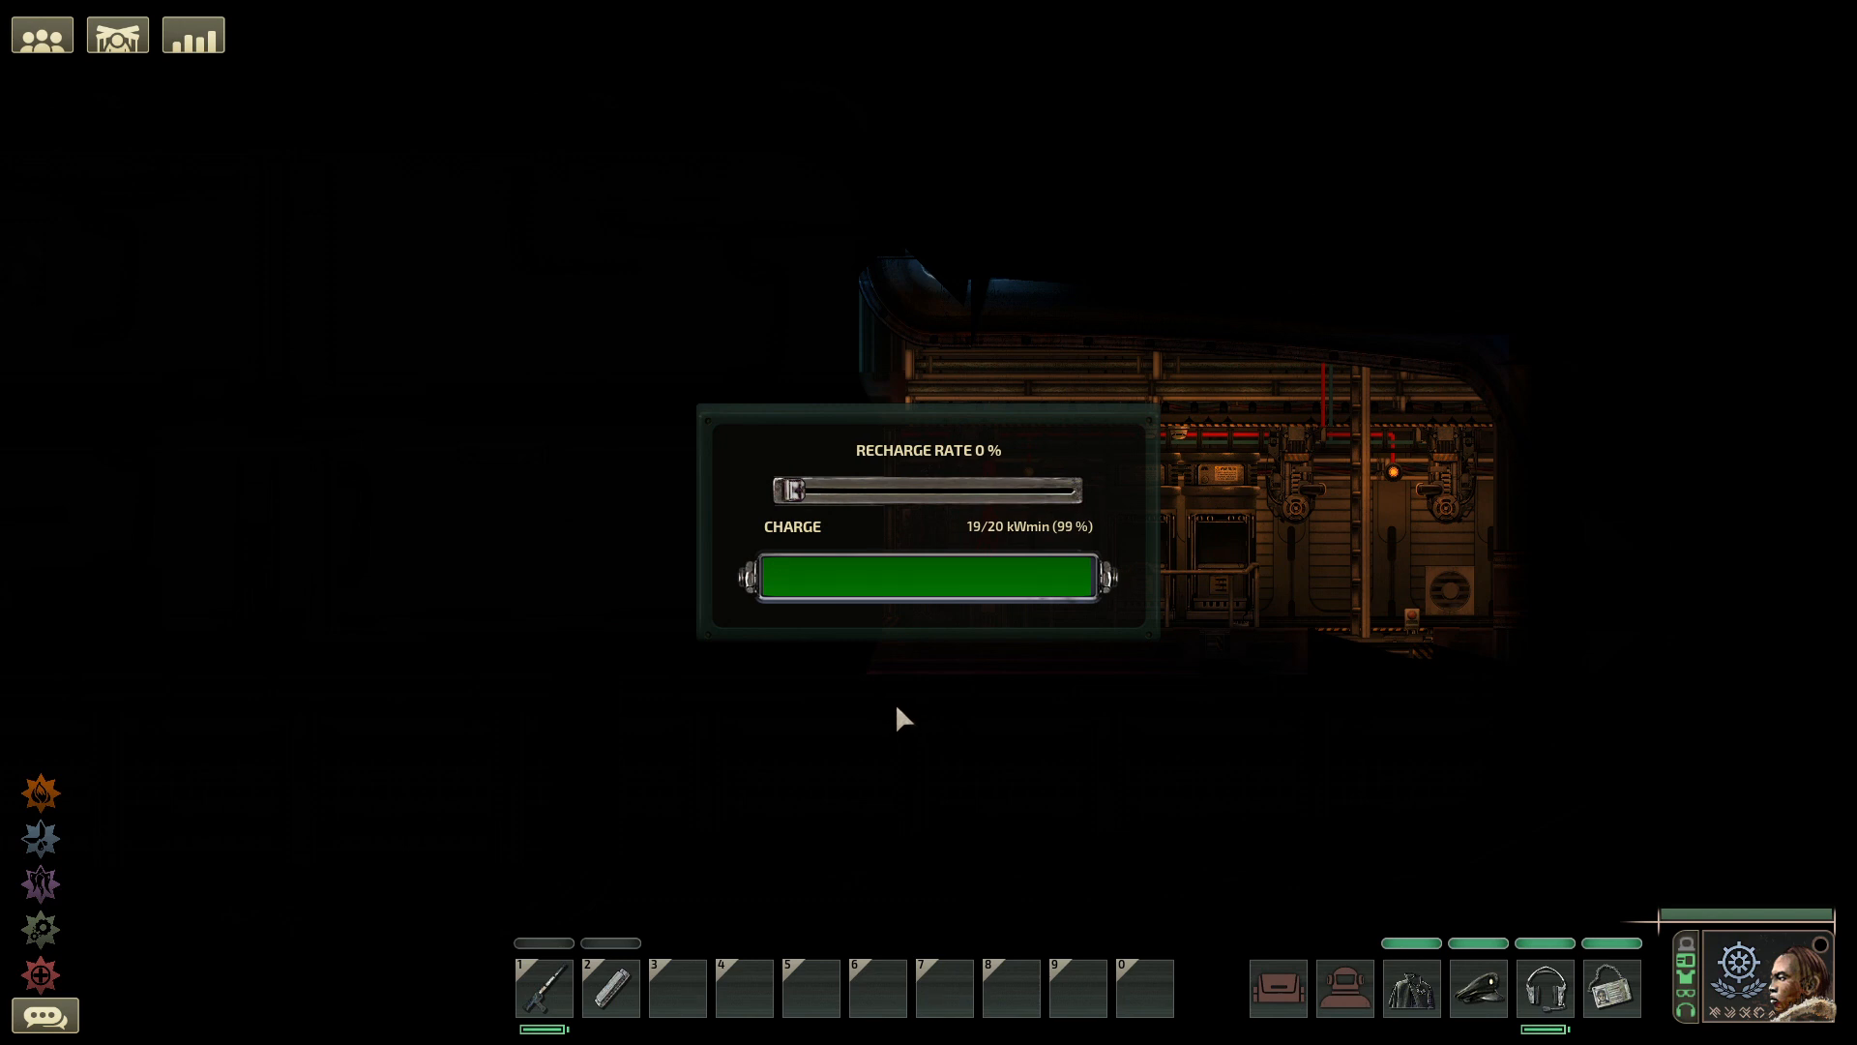